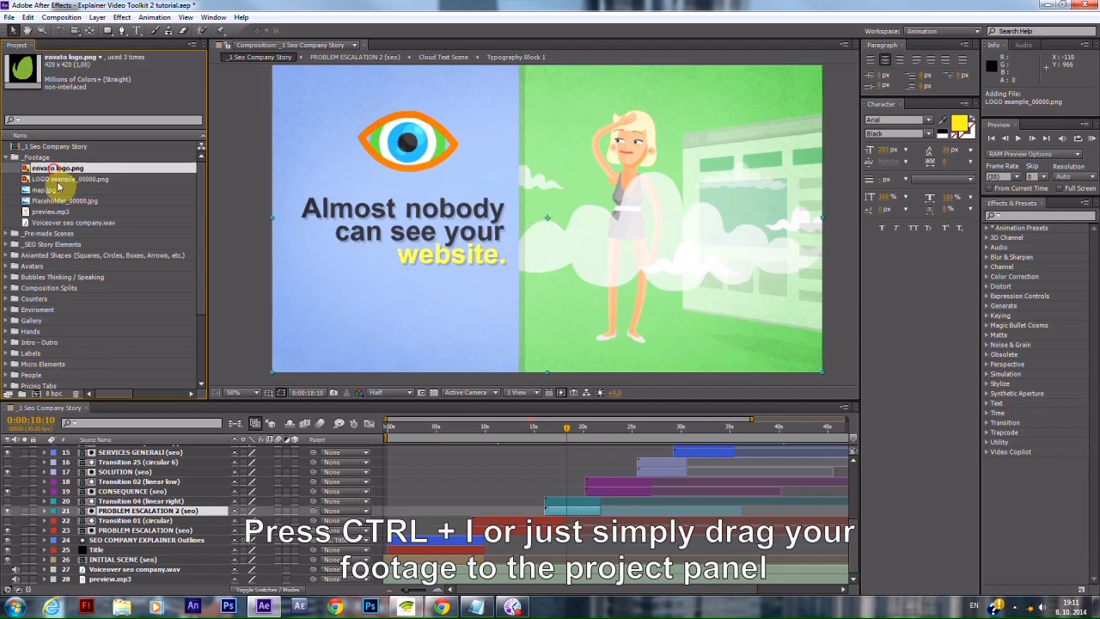
Import LOGO example_00000.png from the desktop into the project's Footage folder.
left_click(9, 17)
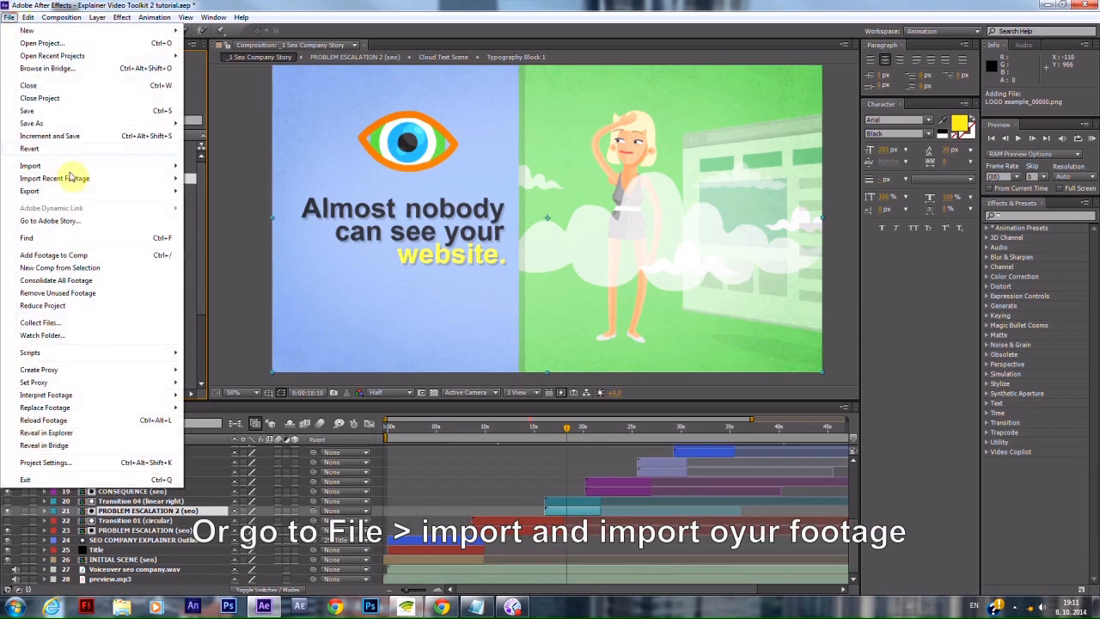
left_click(30, 165)
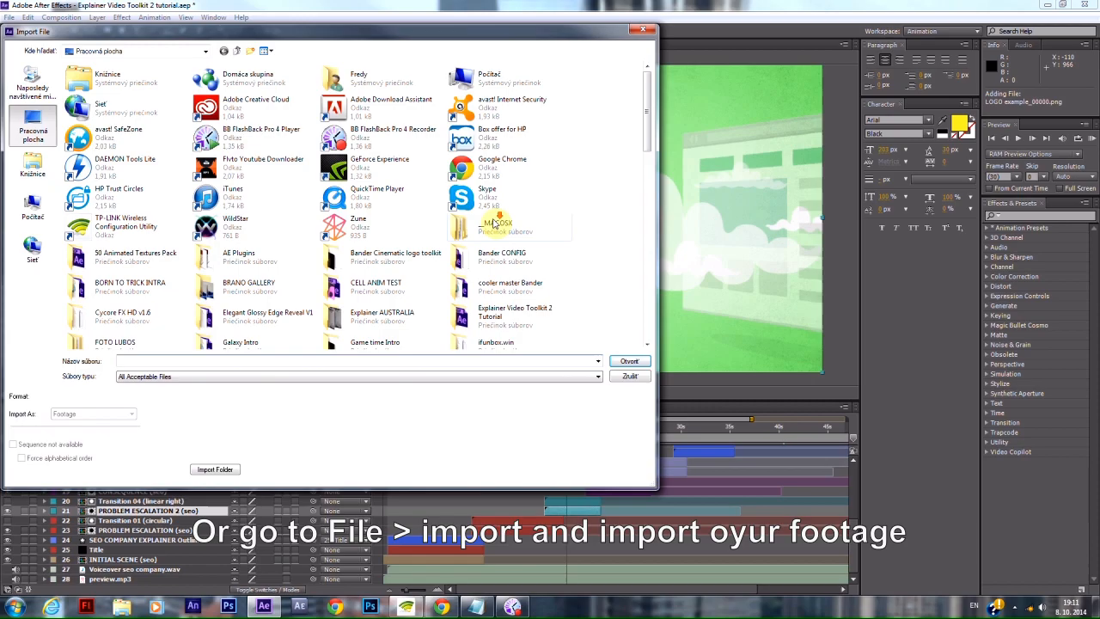
scroll("down", 3)
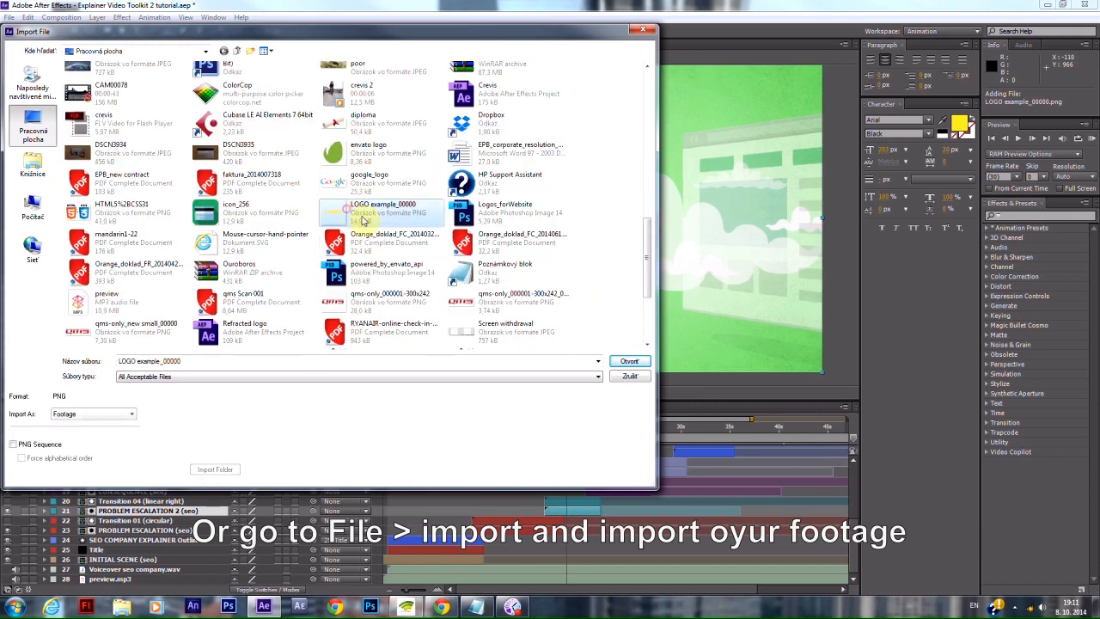
left_click(629, 361)
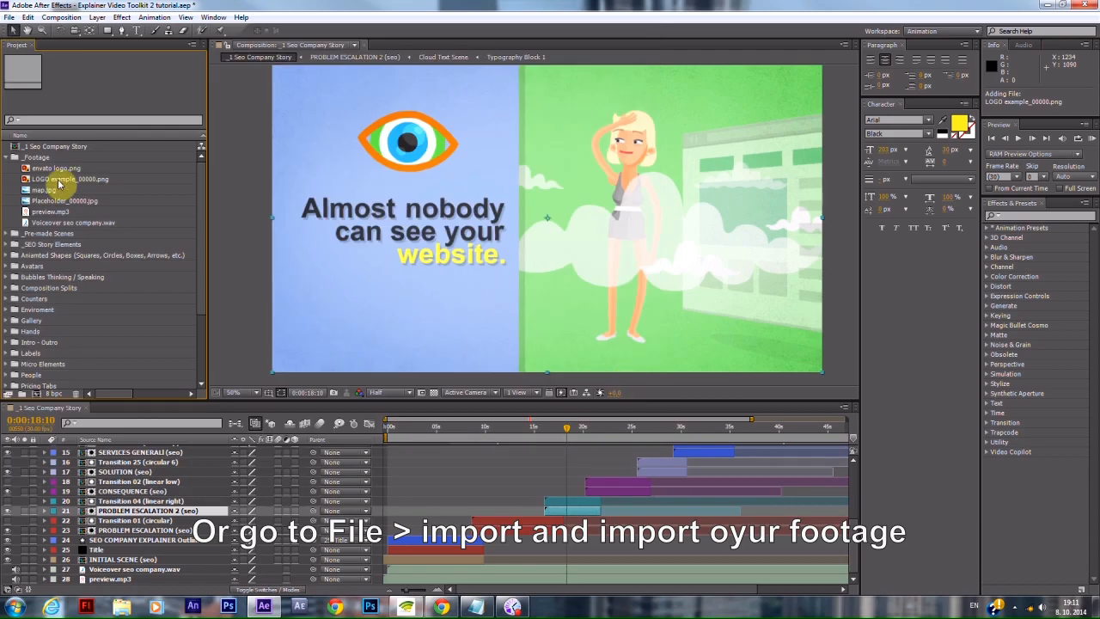
Reveal the logo footage in the _Your Logo composition at Layer 2.
left_click(55, 168)
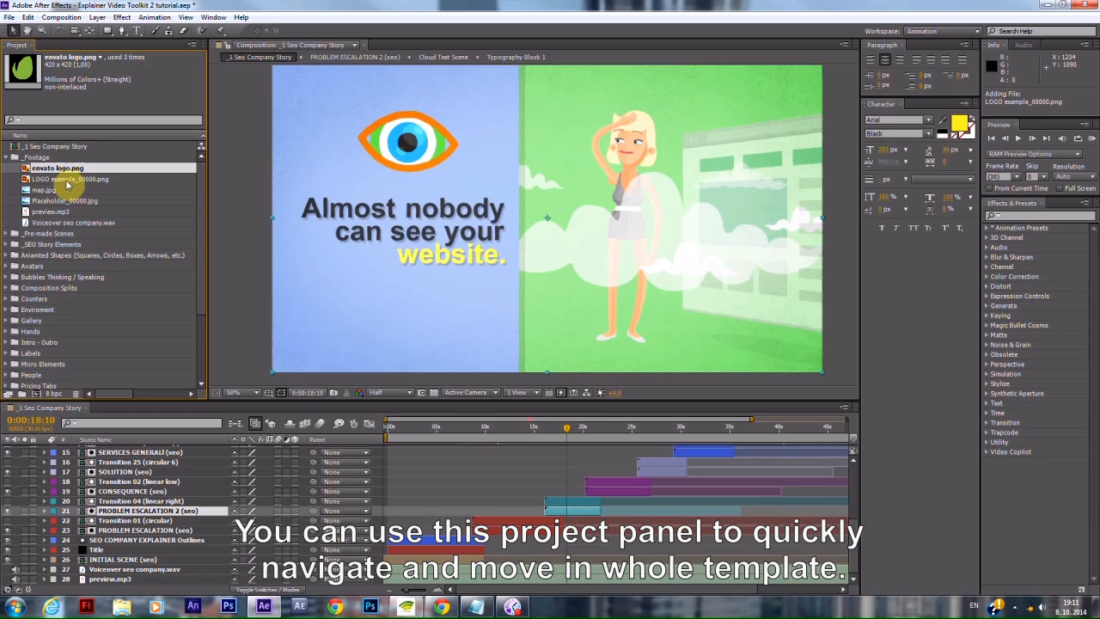
left_click(71, 178)
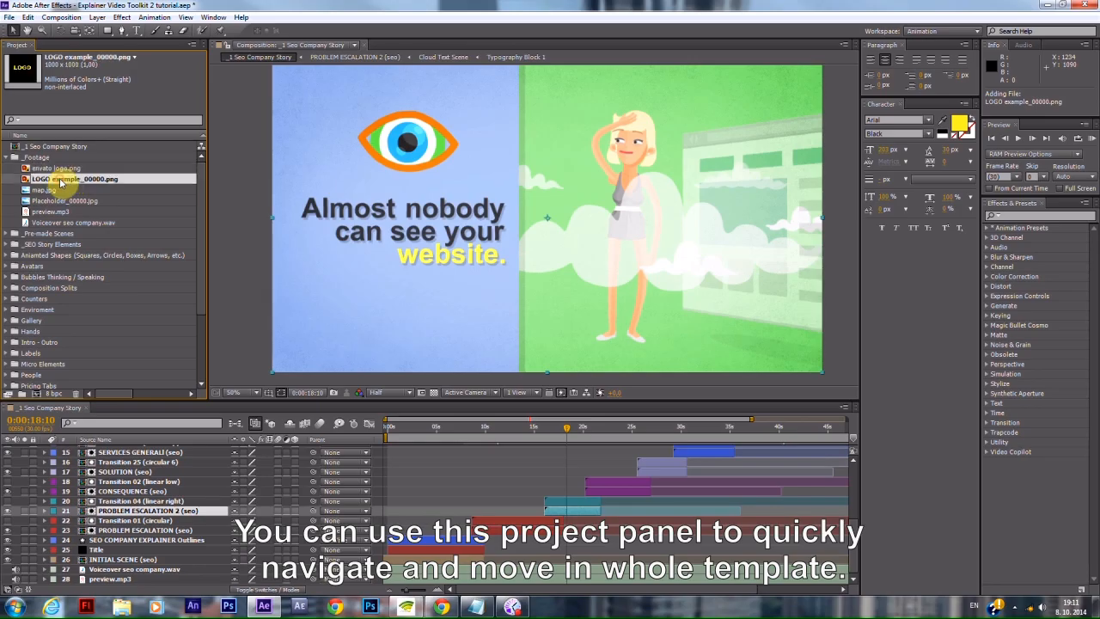
right_click(64, 179)
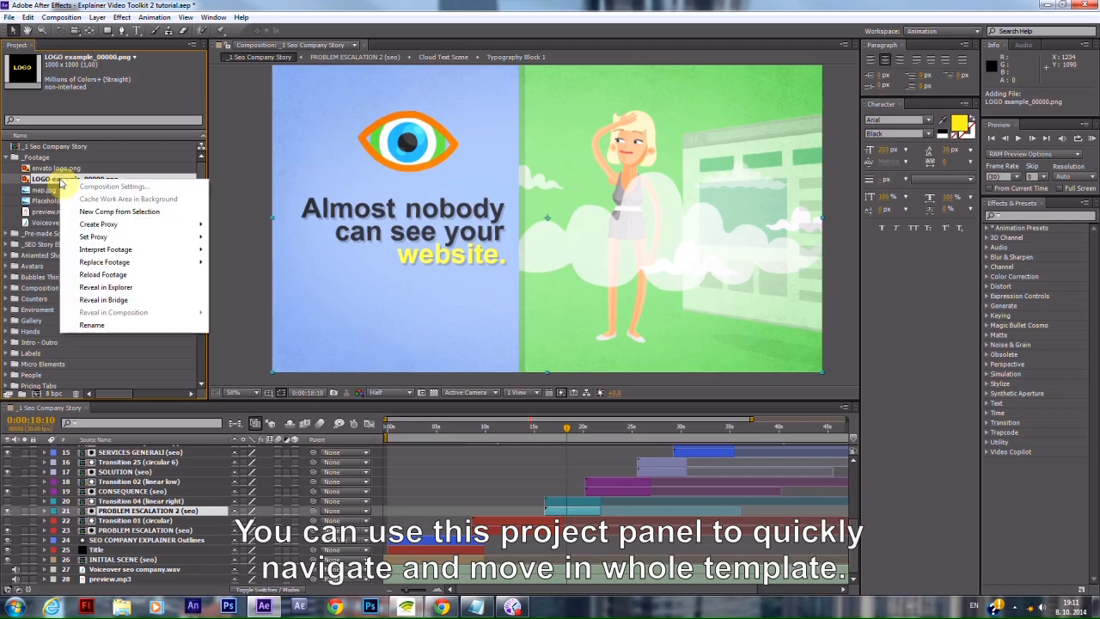
mouse_move(103, 300)
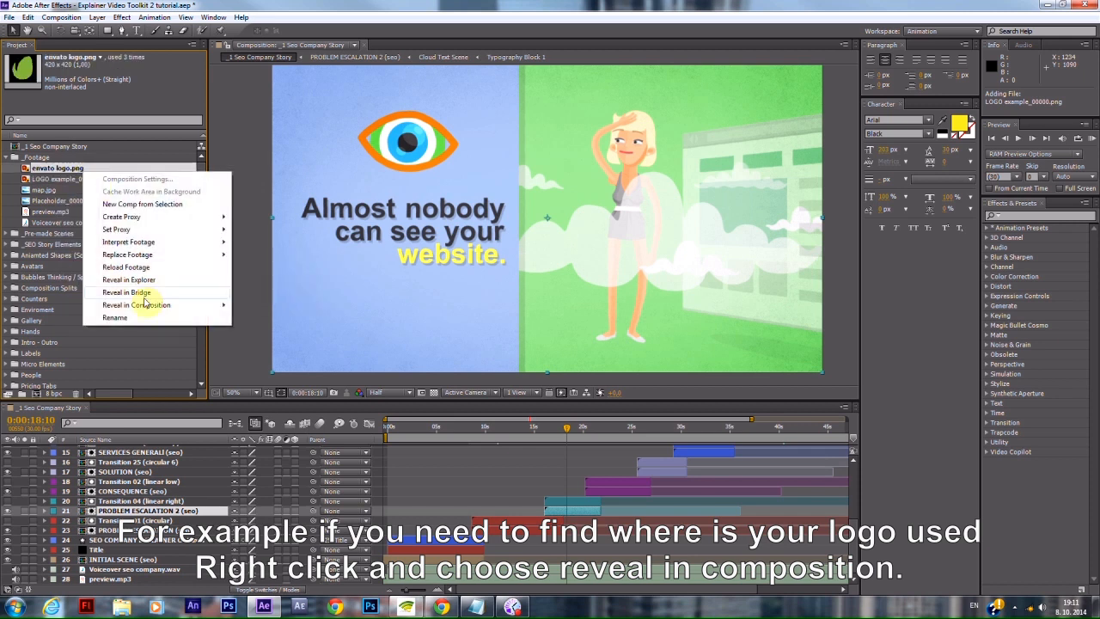
mouse_move(136, 304)
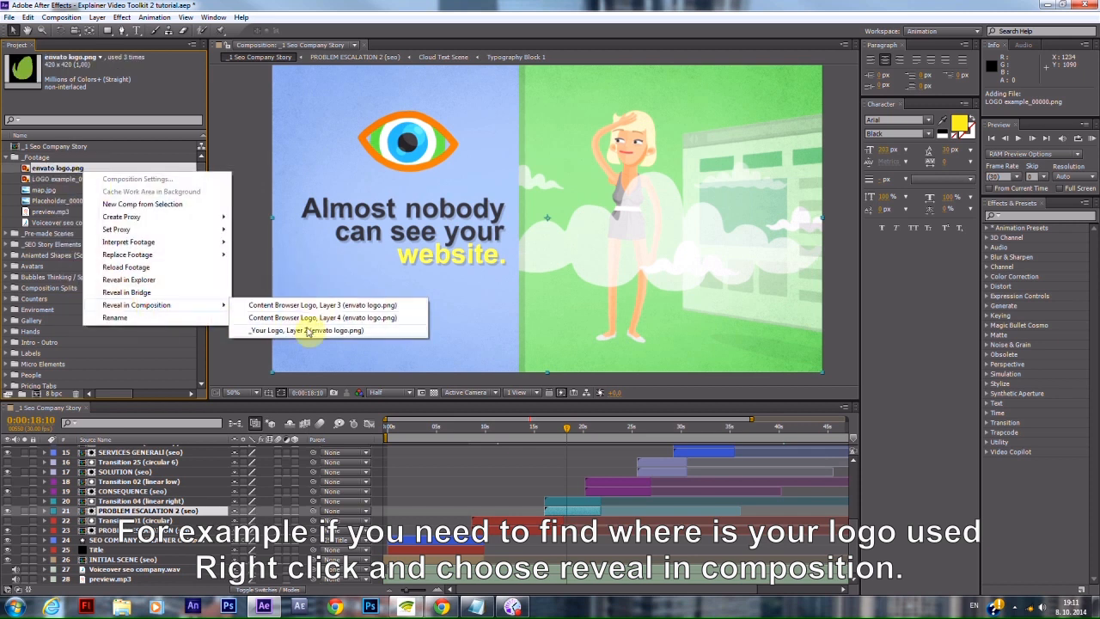
left_click(307, 330)
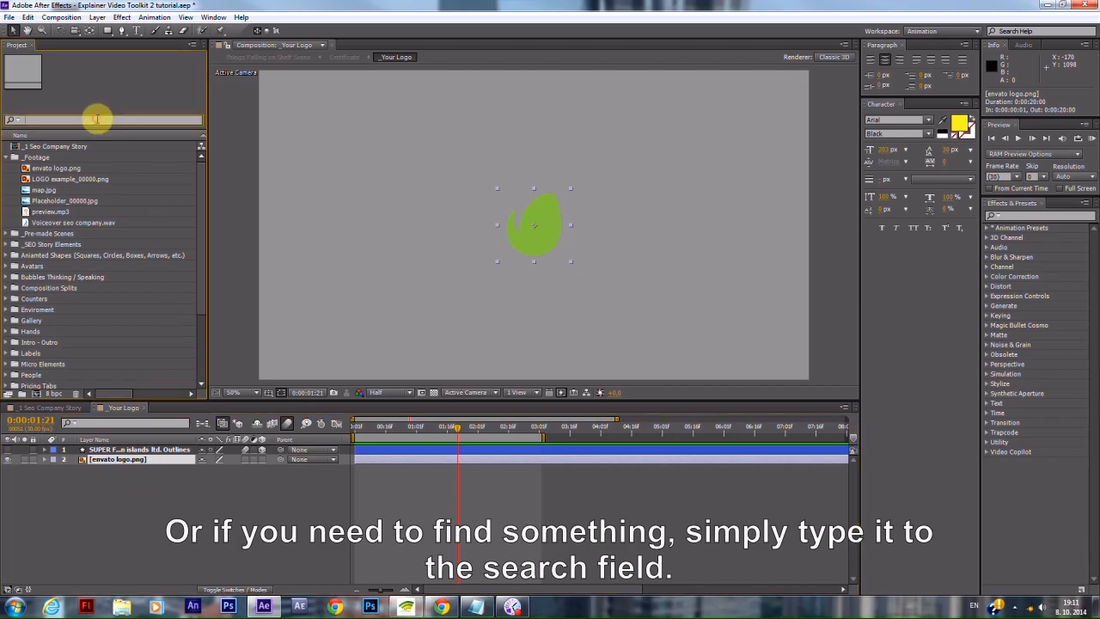
Search the project for 'microphone' and open the Microphone composition.
type("your log")
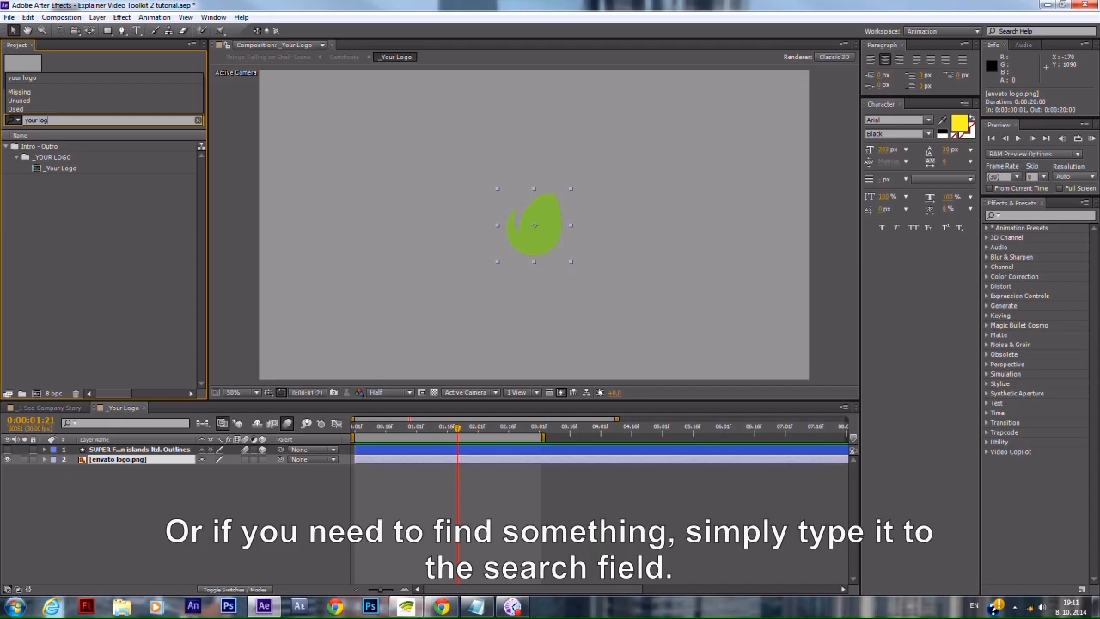
left_click(97, 120)
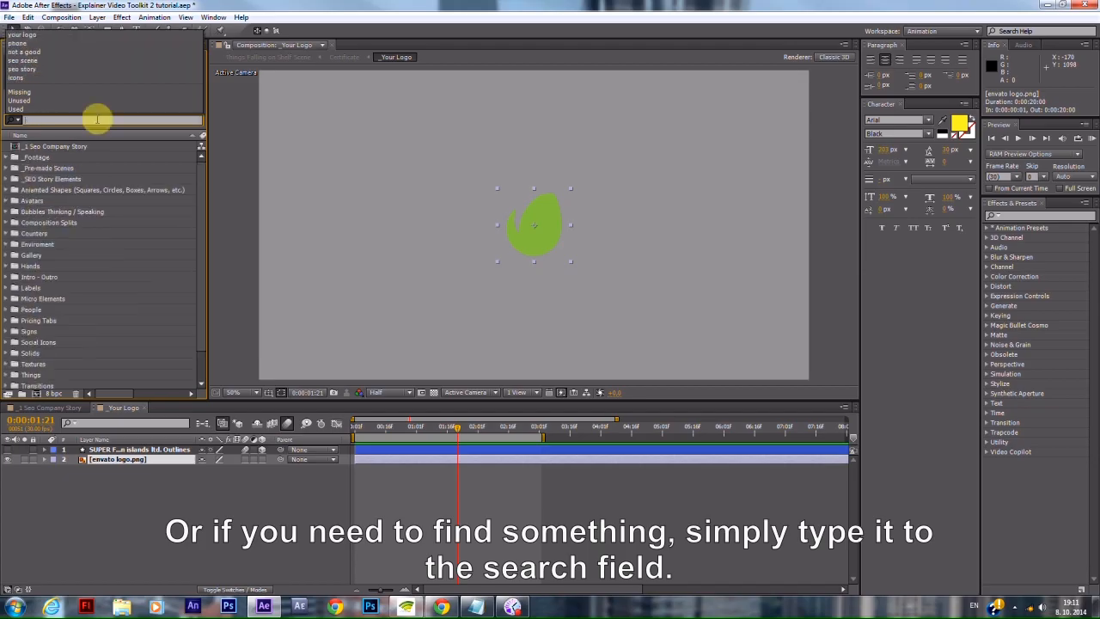
type("microphone")
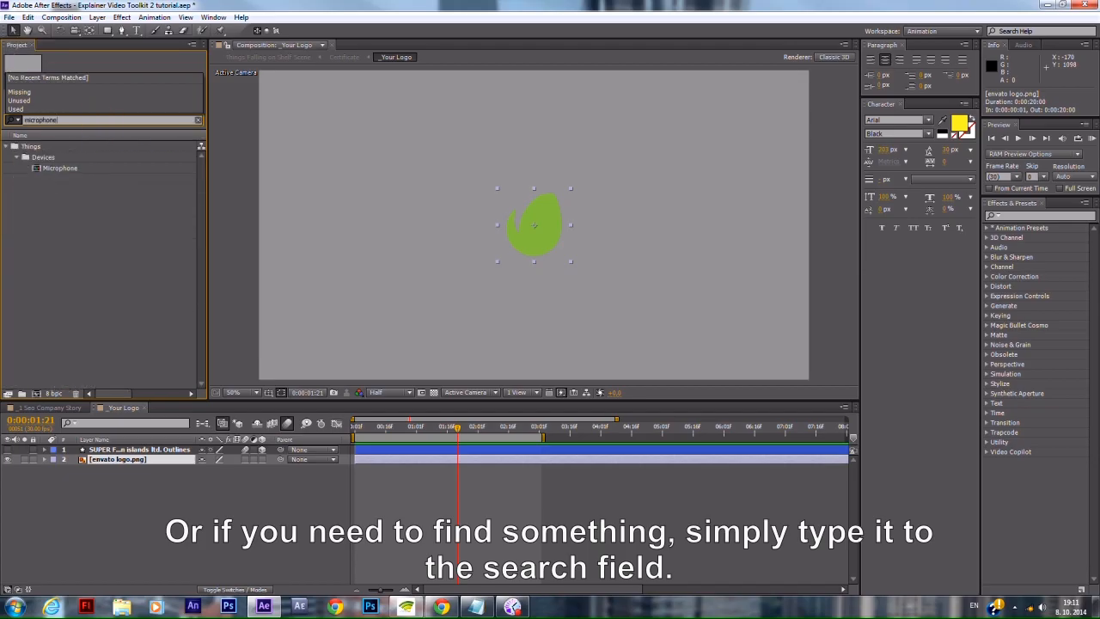
double_click(61, 168)
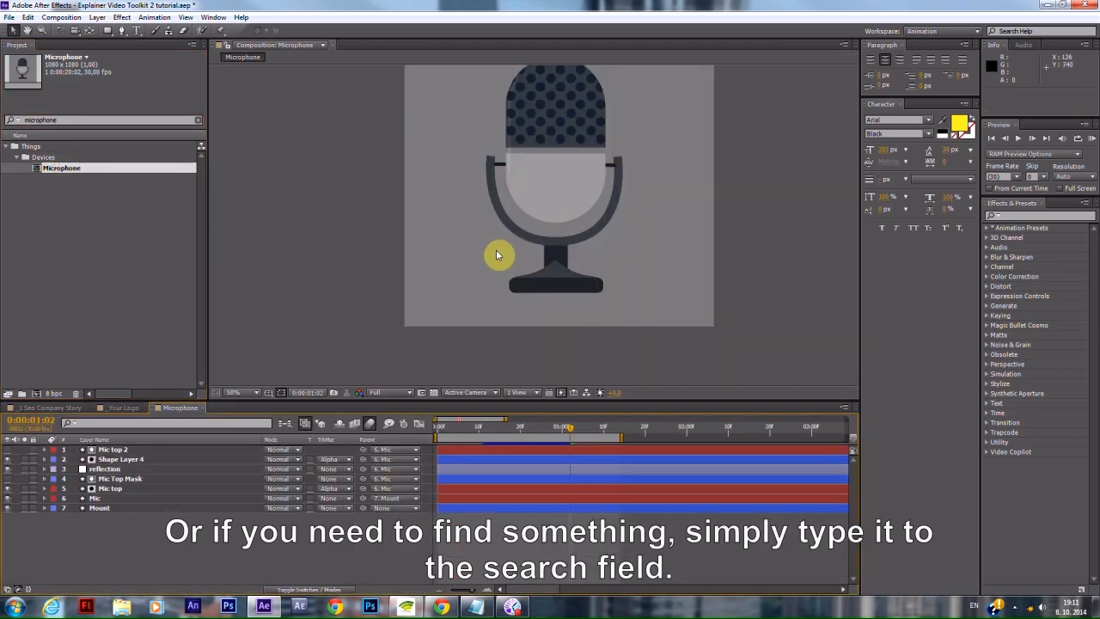
left_click(103, 120)
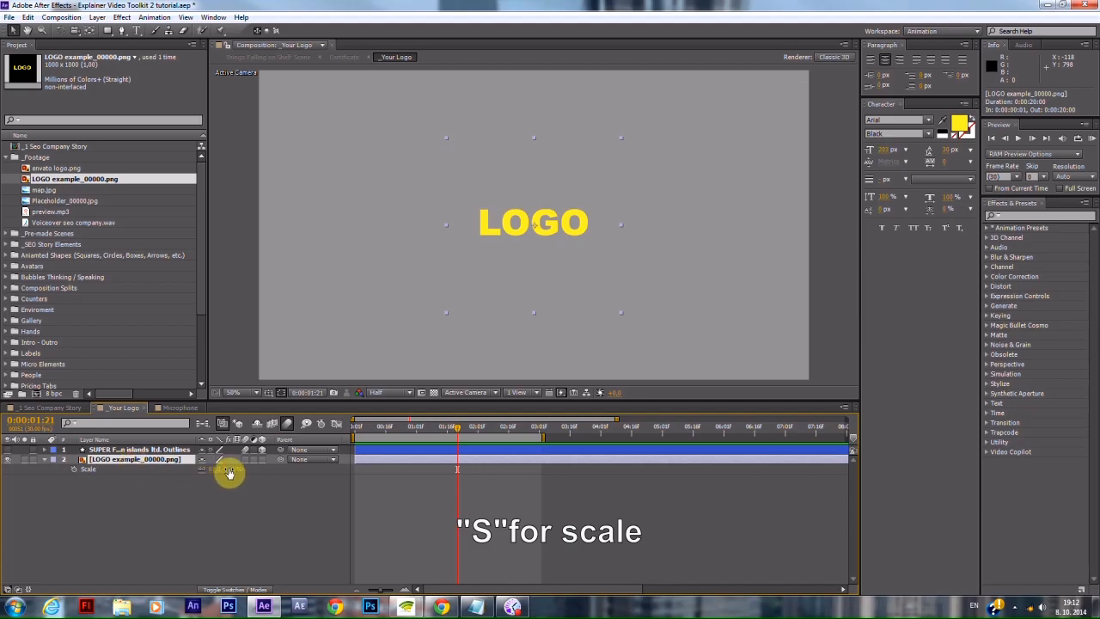
Scale up the LOGO example layer and shift its Position in _Your Logo.
left_click_drag(229, 470, 249, 470)
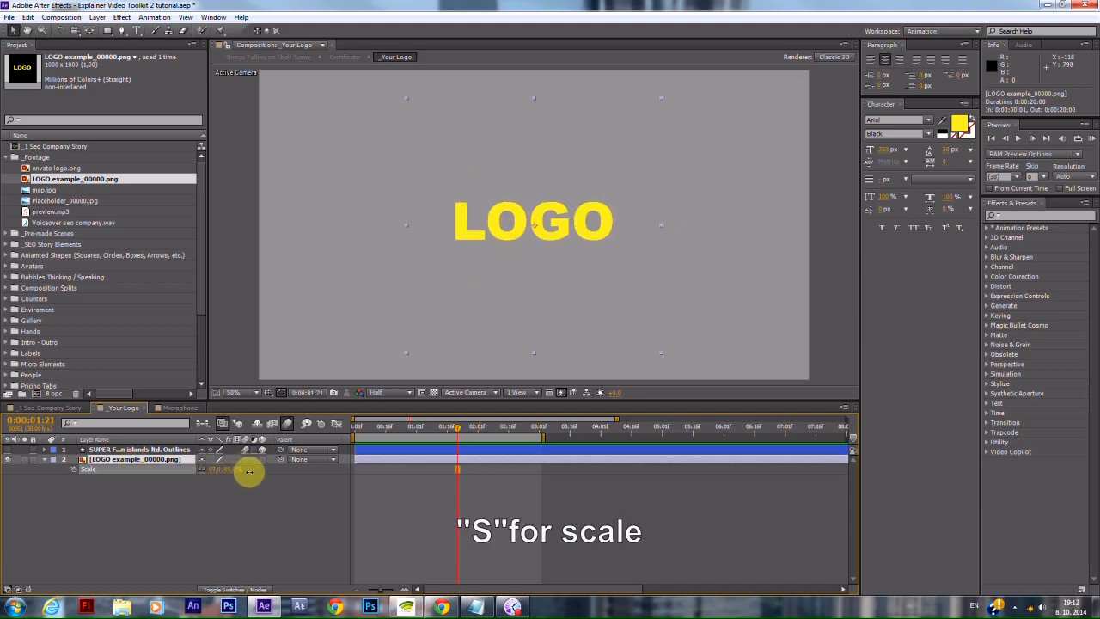
key("p")
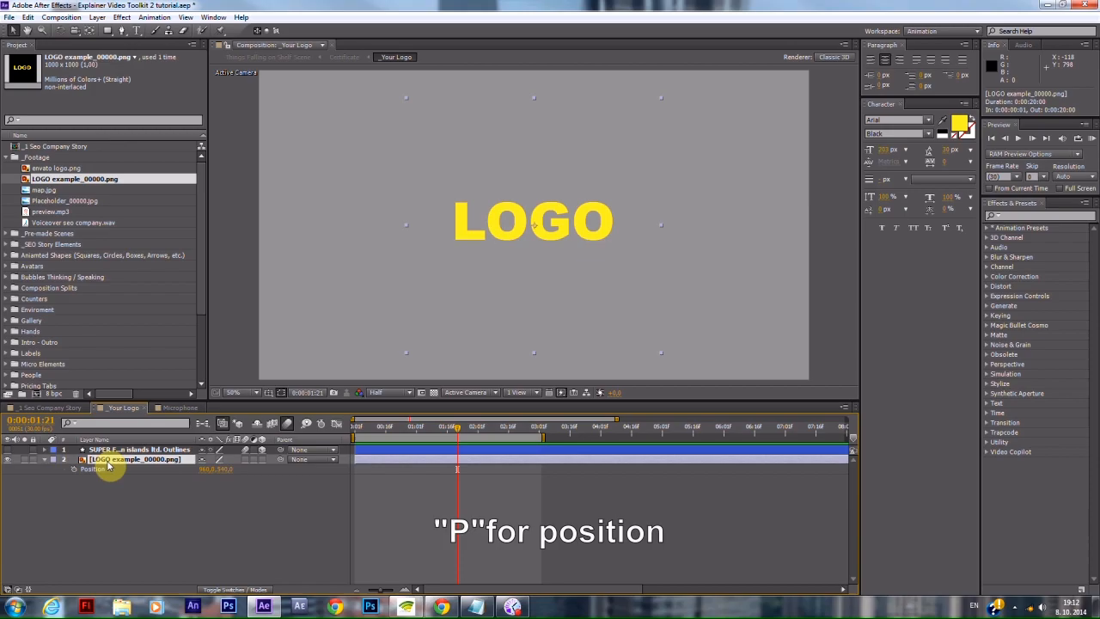
left_click_drag(108, 468, 266, 466)
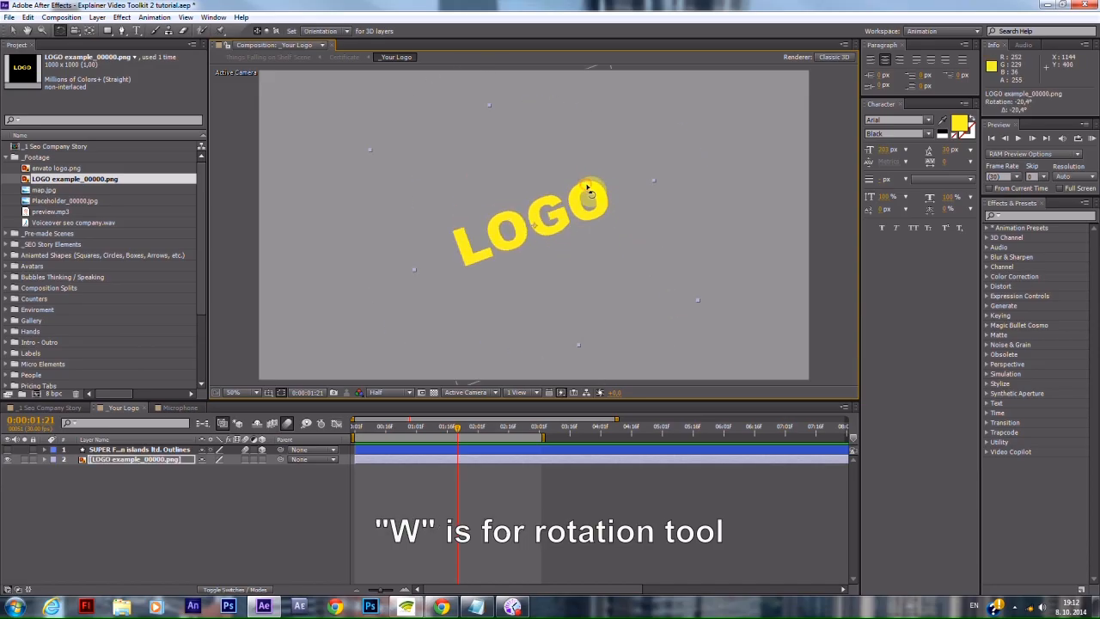
Rotate the LOGO and end the preview work area at a later frame.
left_click_drag(591, 188, 597, 196)
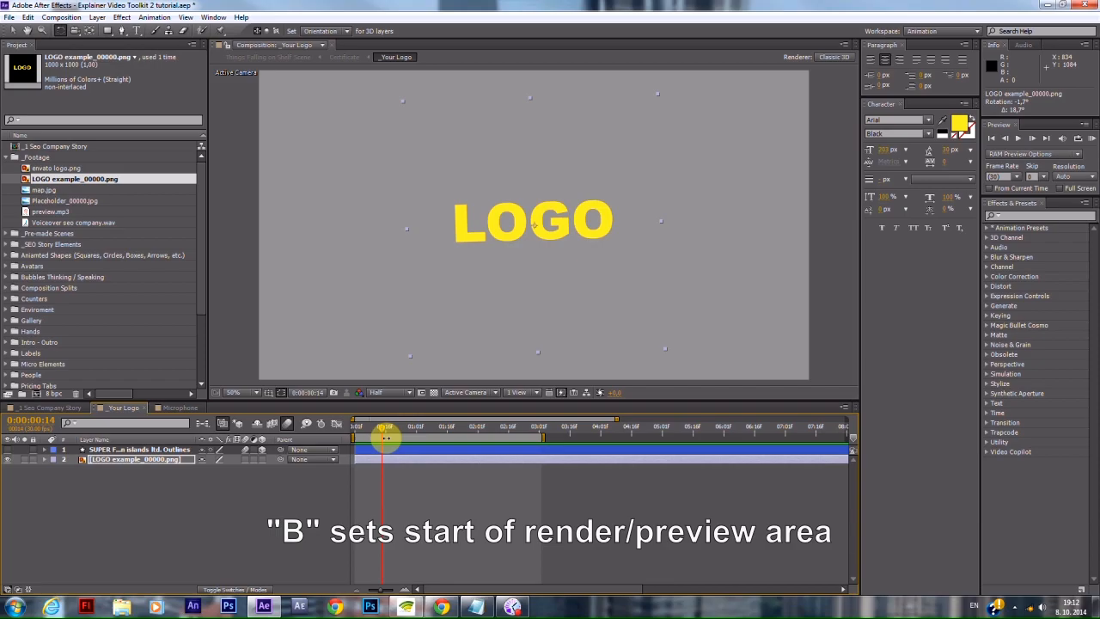
left_click_drag(383, 427, 511, 427)
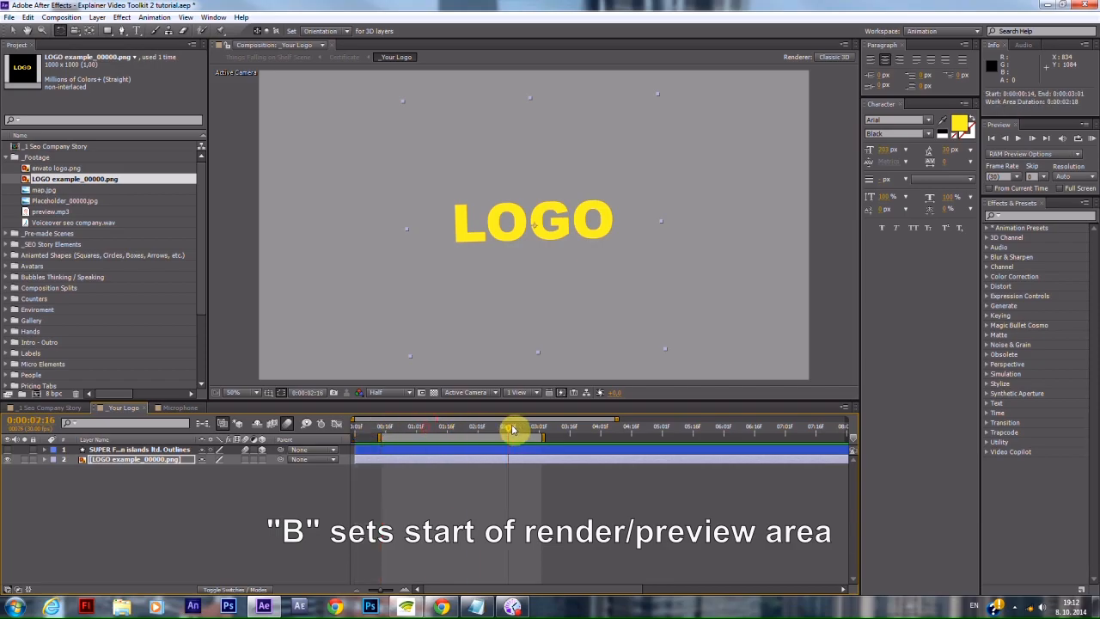
key("n")
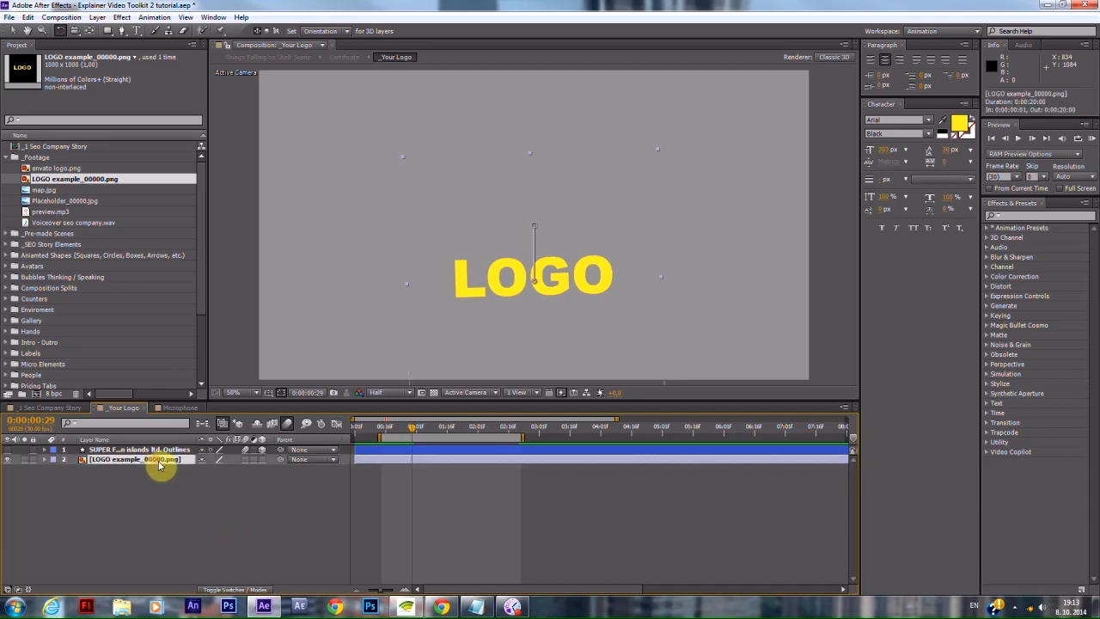
Show and scrub the LOGO's keyframes, then search 'micro' and open Microphone 2.
key("u")
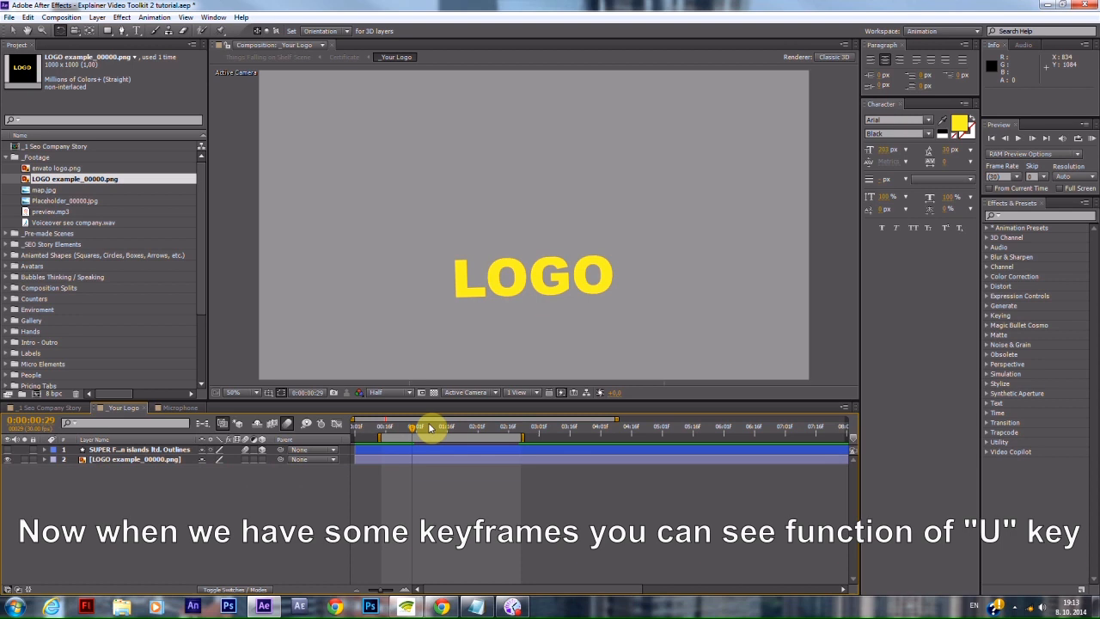
left_click_drag(430, 428, 505, 427)
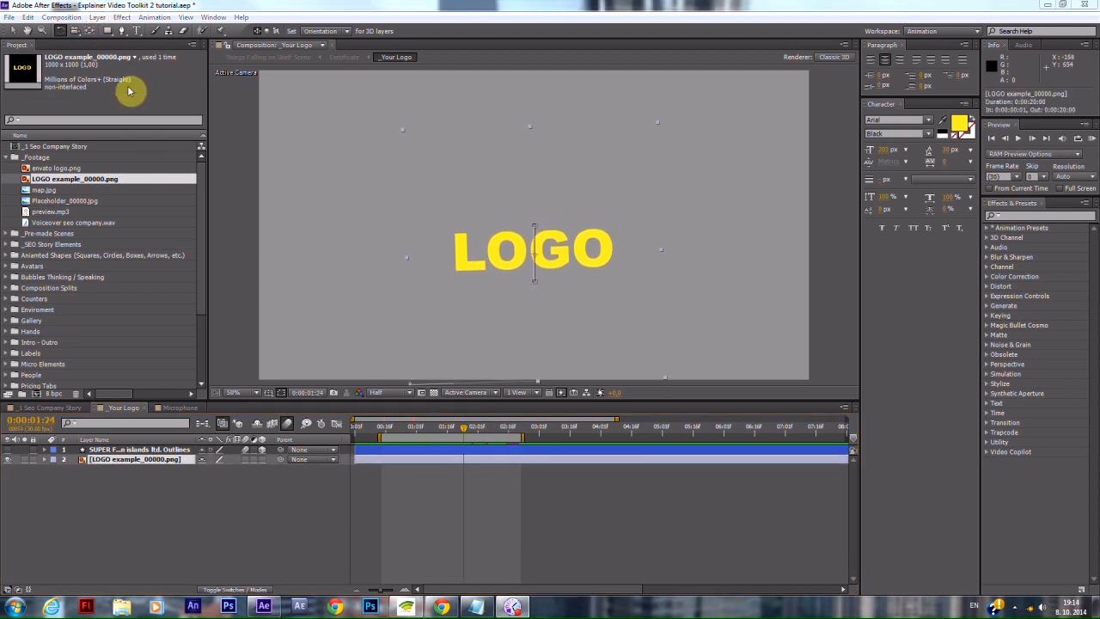
type("micro")
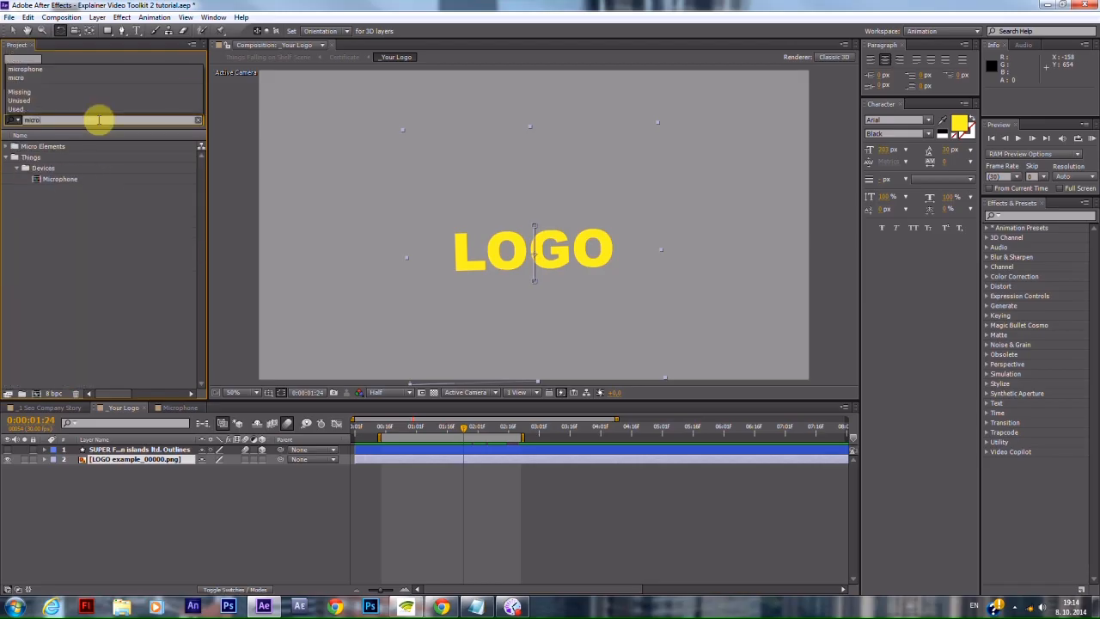
left_click(60, 167)
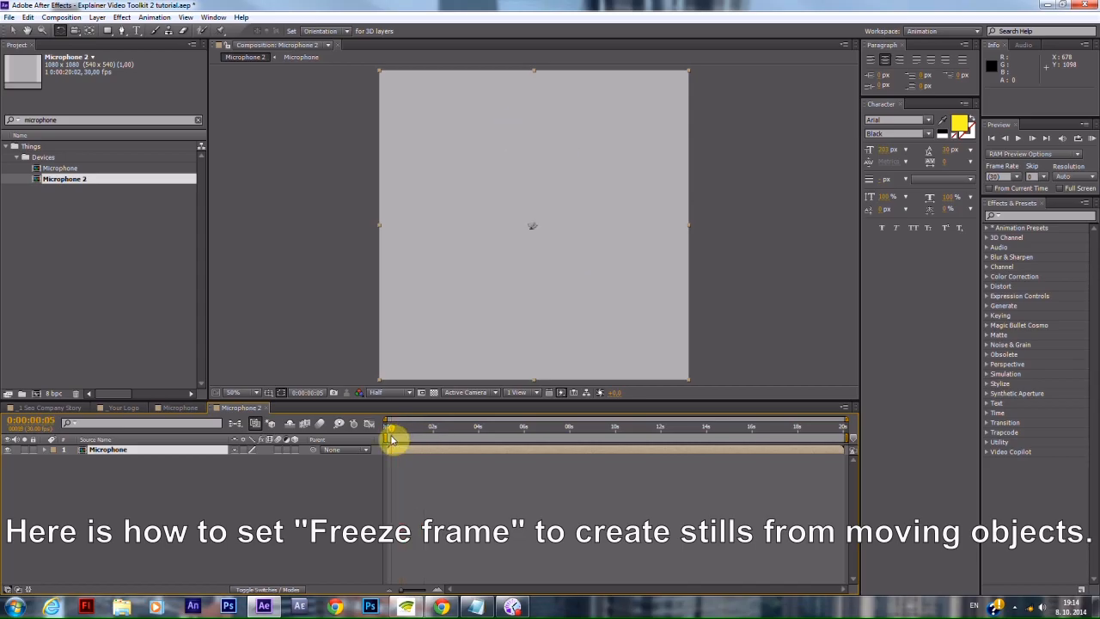
Freeze the Microphone 2 layer on the current frame and scrub back to verify.
left_click_drag(390, 427, 396, 447)
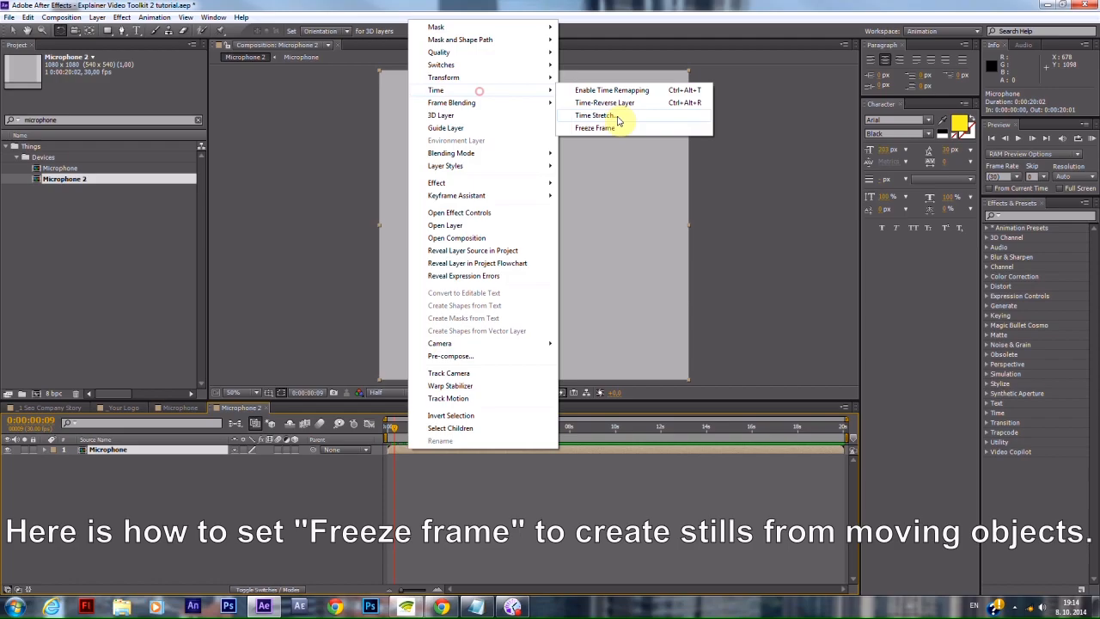
left_click(595, 127)
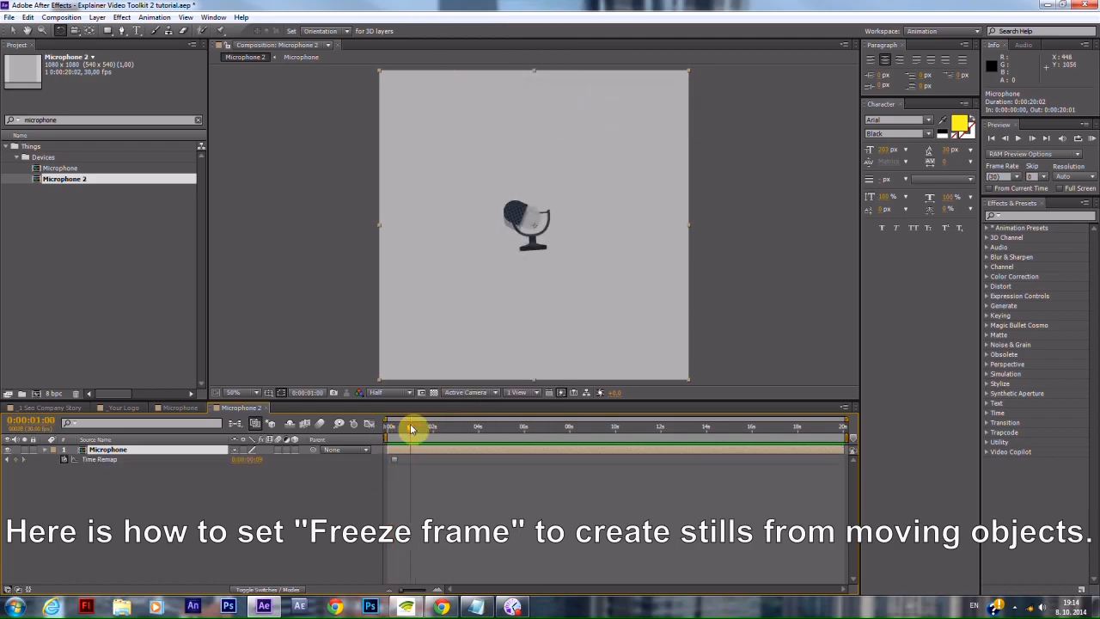
left_click_drag(411, 427, 400, 427)
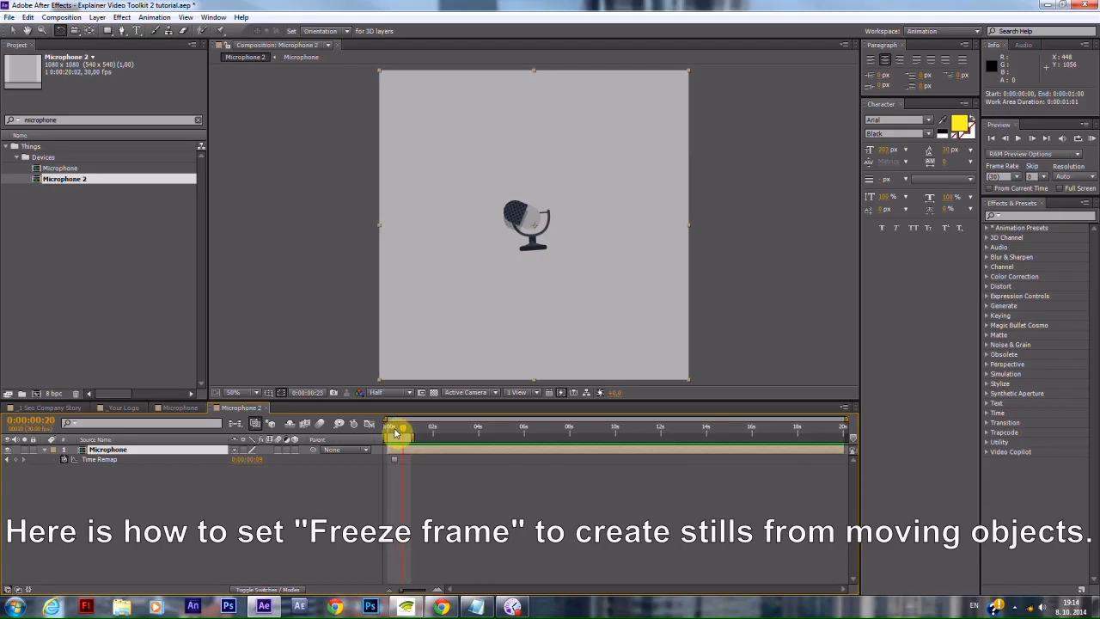
left_click(301, 57)
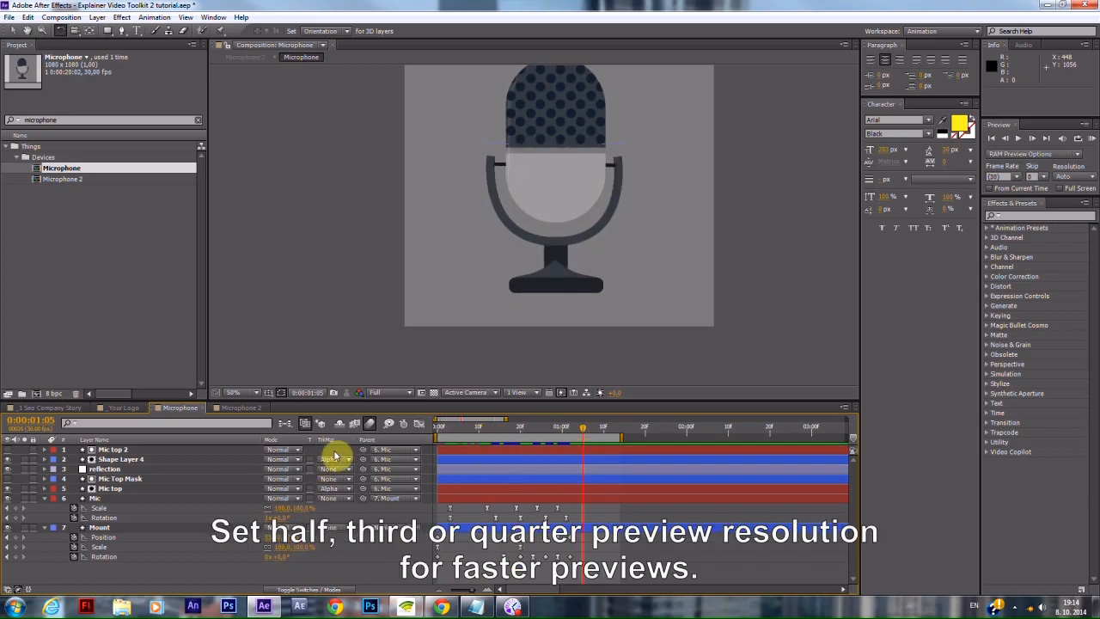
Lower Microphone's preview resolution to Quarter and switch to 1 Seo Company Story.
left_click(387, 393)
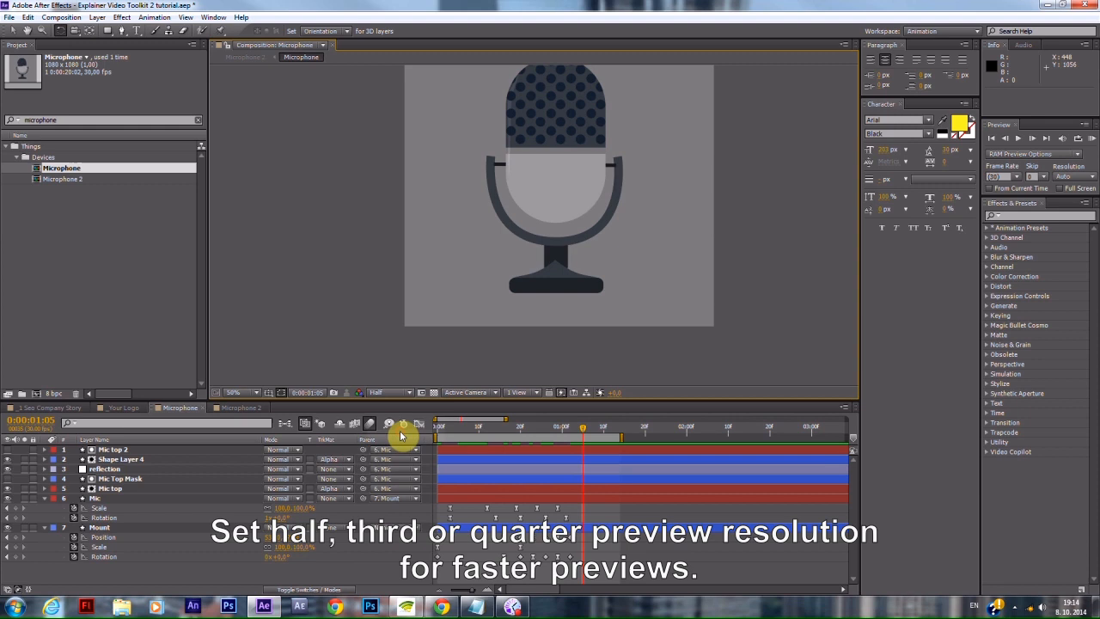
left_click(389, 392)
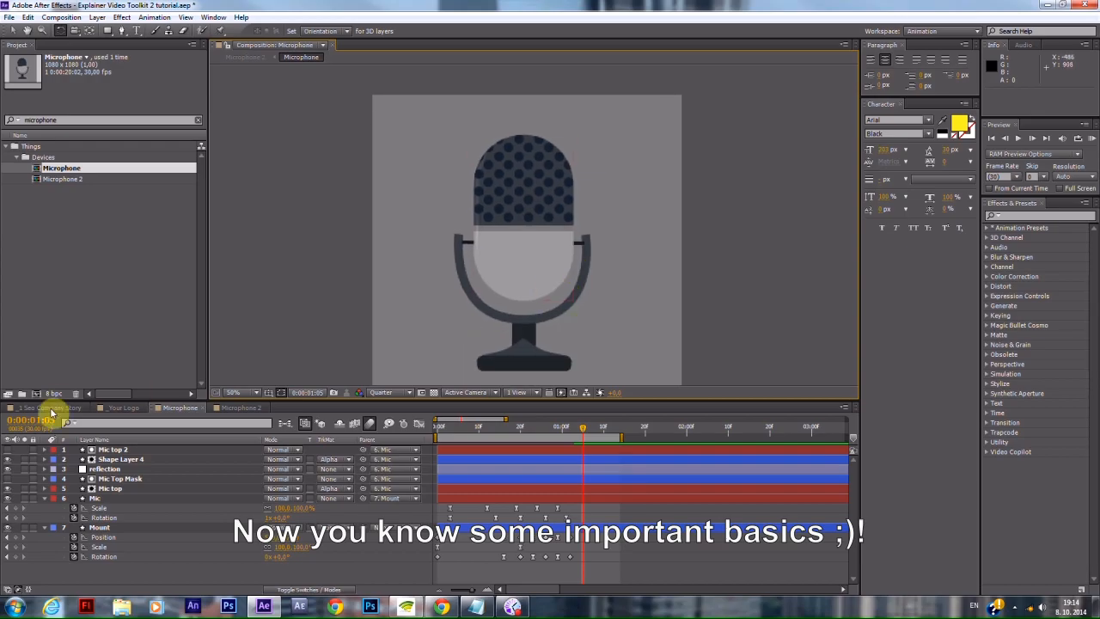
left_click(47, 407)
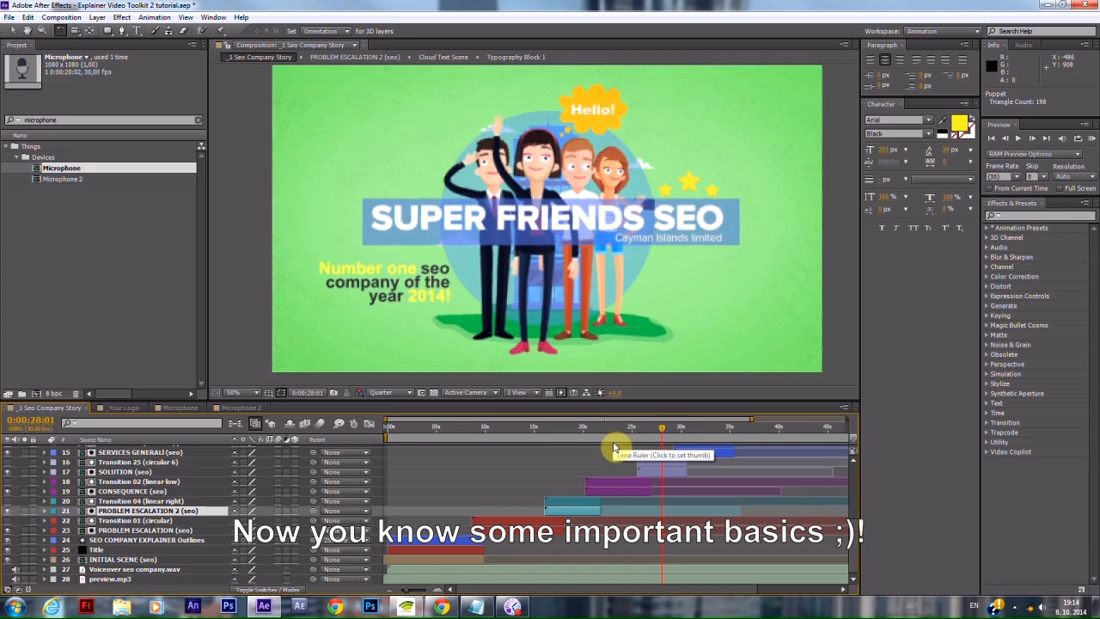